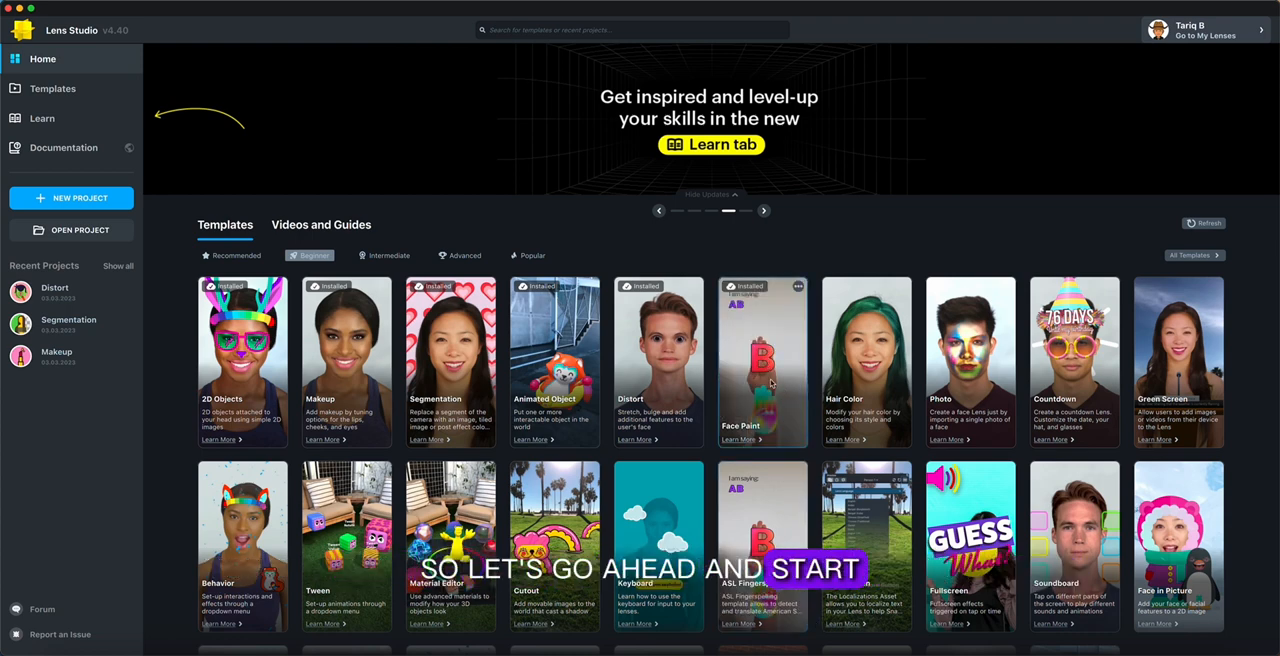
Step: Create a new project from the Face Paint template card on the Home screen
{"action": "left_click", "coordinate": [762, 362]}
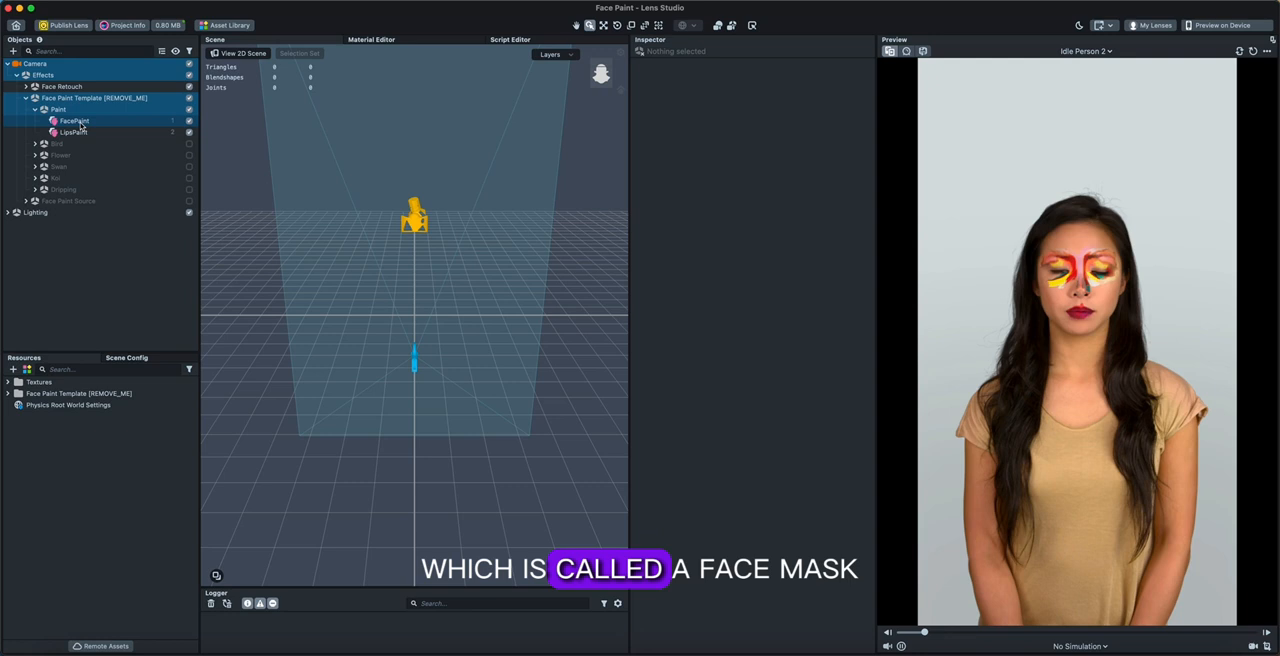
Step: Inspect FacePaint's mask, then toggle Flower off and show the Swan eye paint instead
{"action": "left_click", "coordinate": [74, 120]}
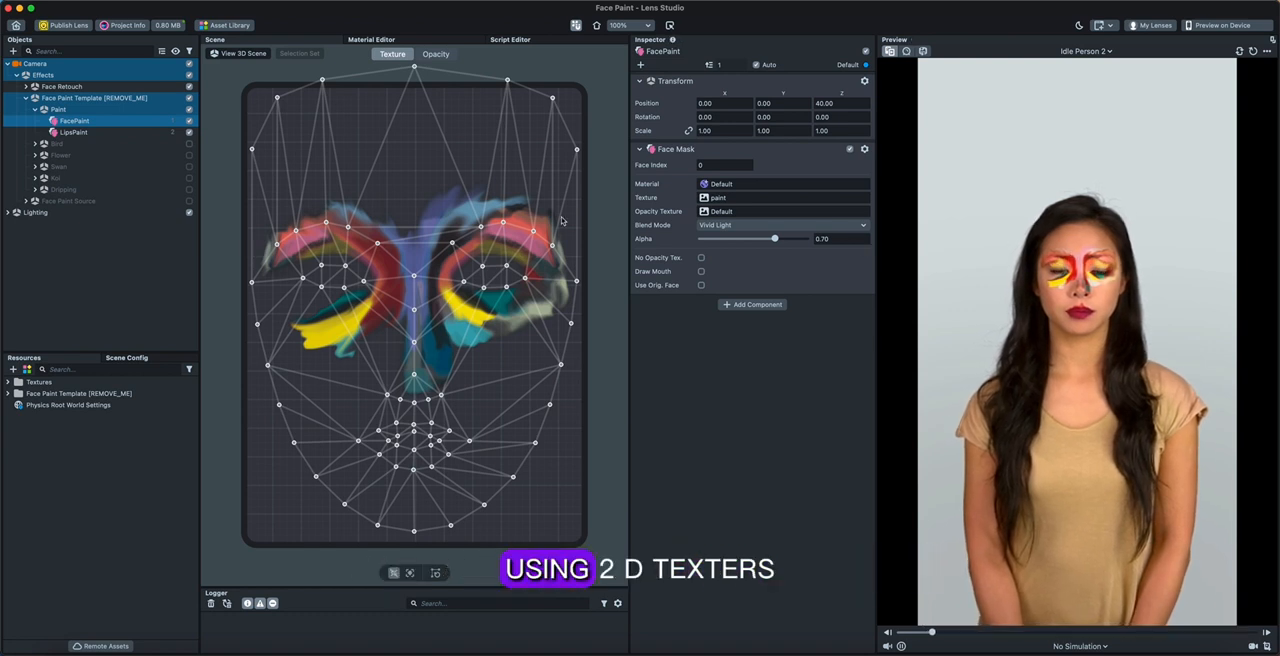
{"action": "left_click", "coordinate": [60, 110]}
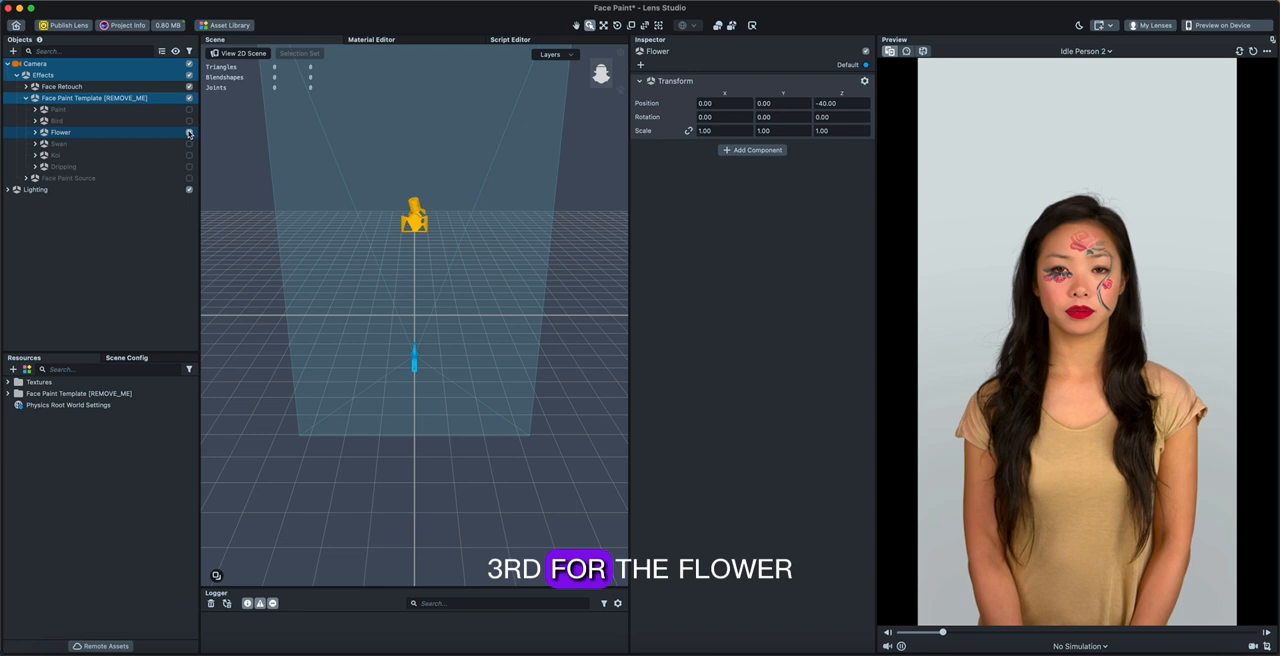
{"action": "left_click", "coordinate": [36, 132]}
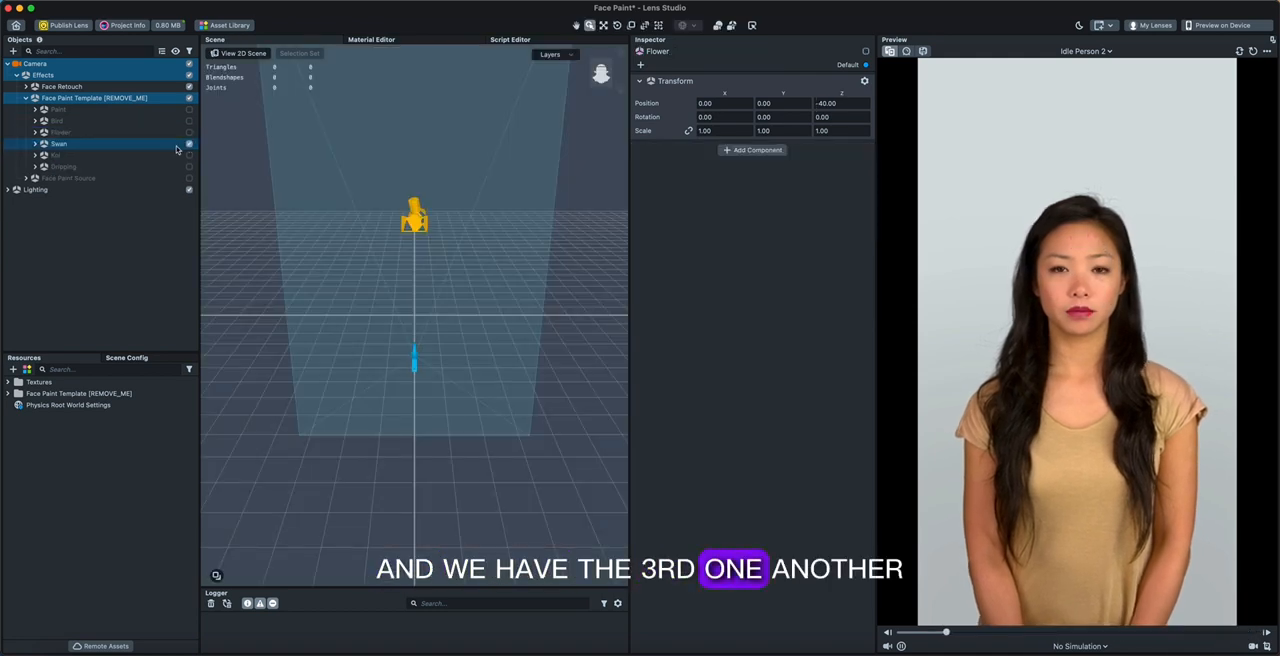
{"action": "left_click", "coordinate": [36, 144]}
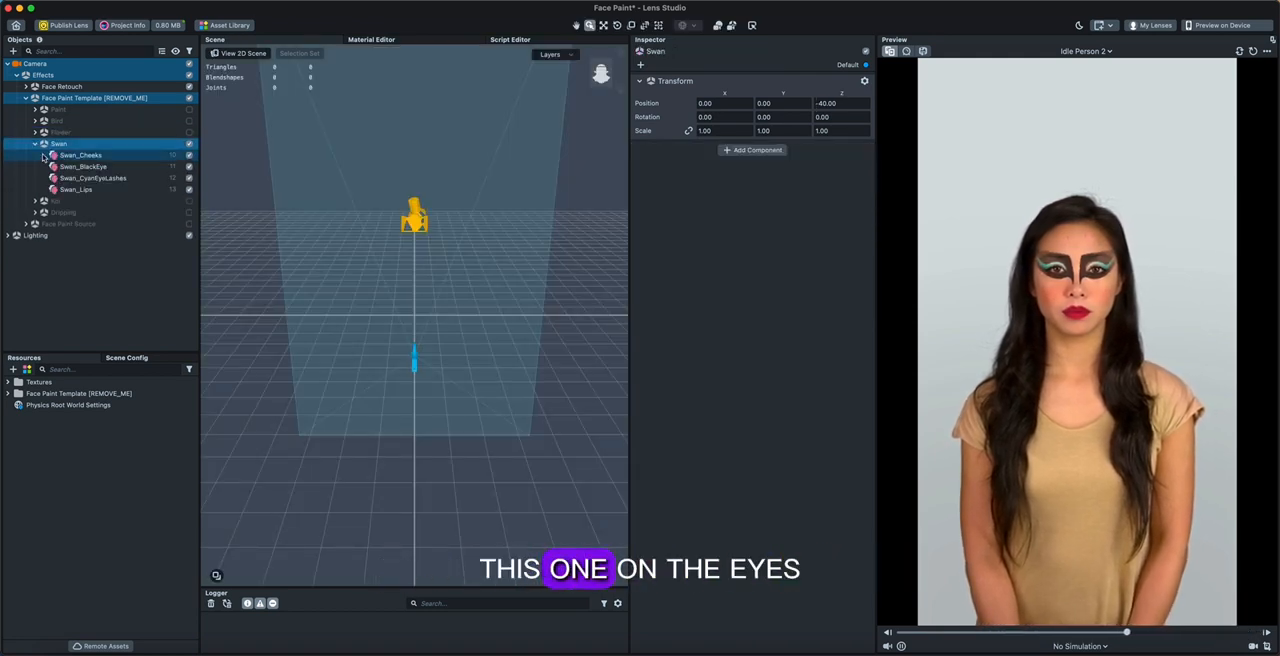
{"action": "left_click", "coordinate": [80, 156]}
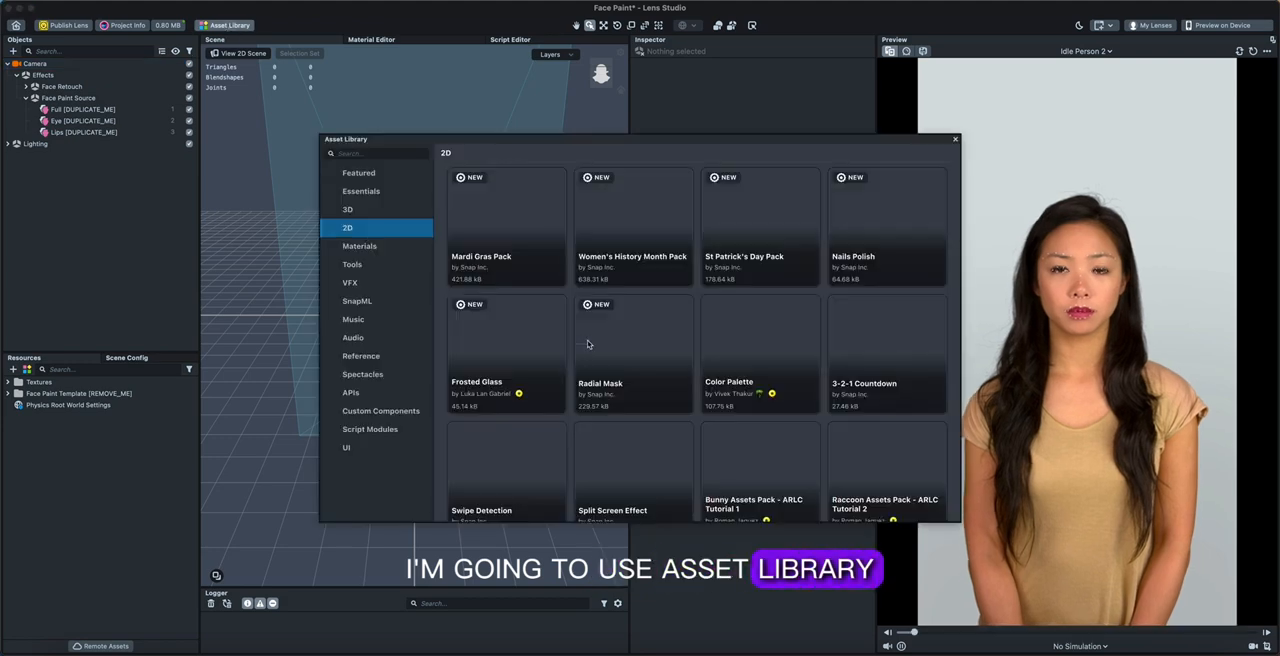
Step: Browse the Asset Library's 2D category to find the Raccoon Assets Pack
{"action": "scroll", "scroll_direction": "down", "scroll_amount": 3}
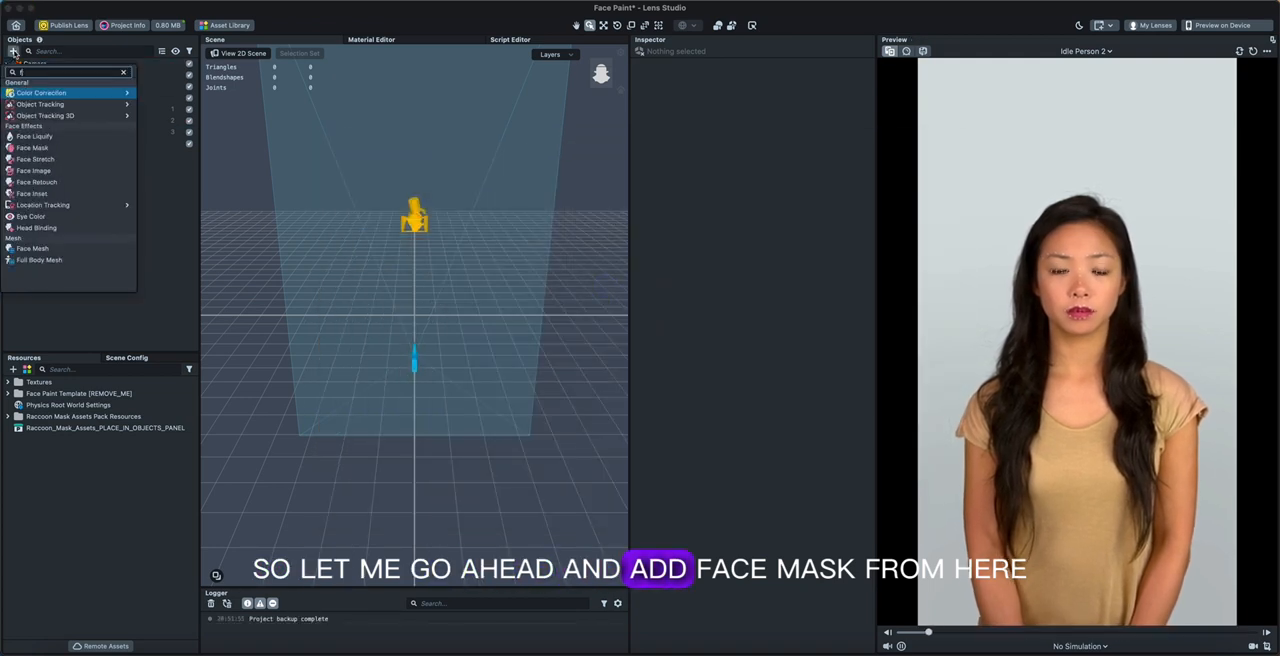
Step: Add a Face Mask object textured with the raccoon mask from the pack's Textures folder
{"action": "left_click", "coordinate": [32, 148]}
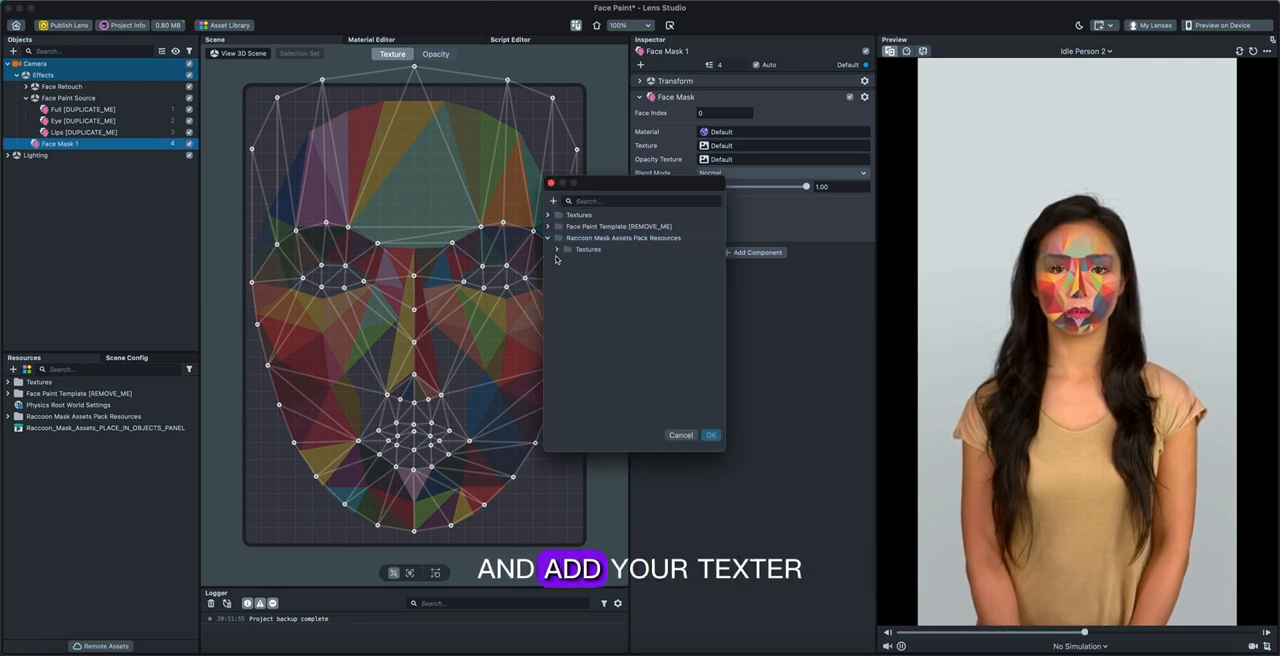
{"action": "left_click", "coordinate": [558, 248]}
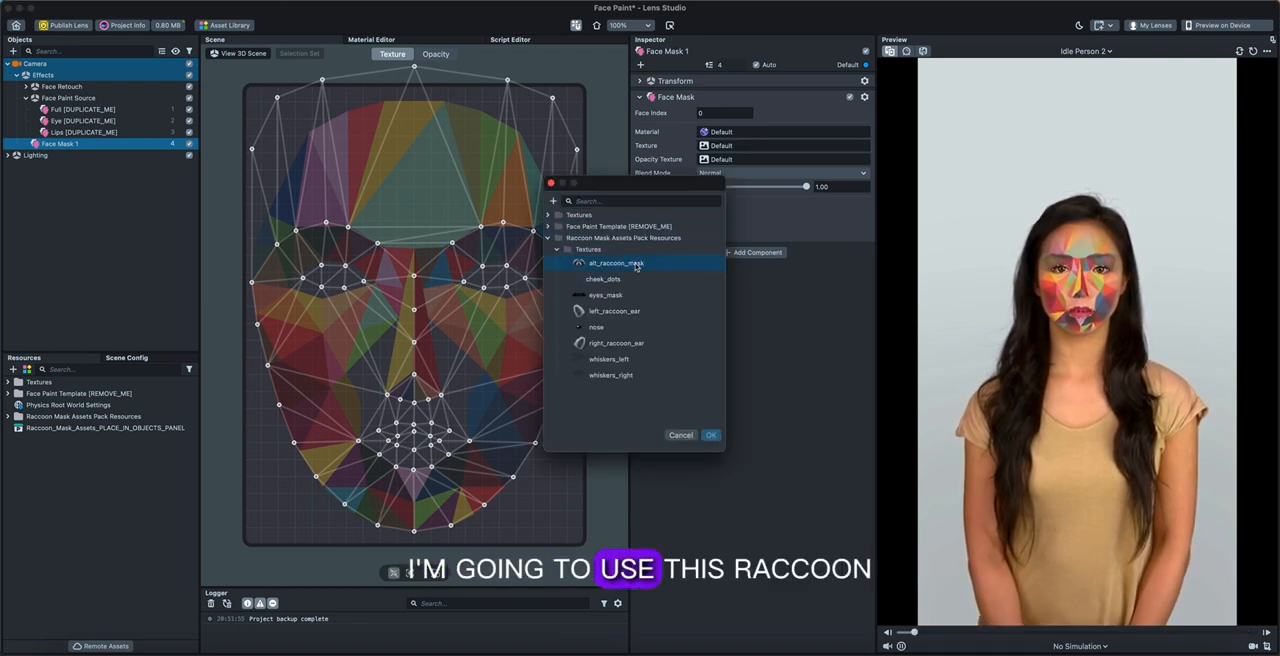
{"action": "left_click", "coordinate": [712, 434]}
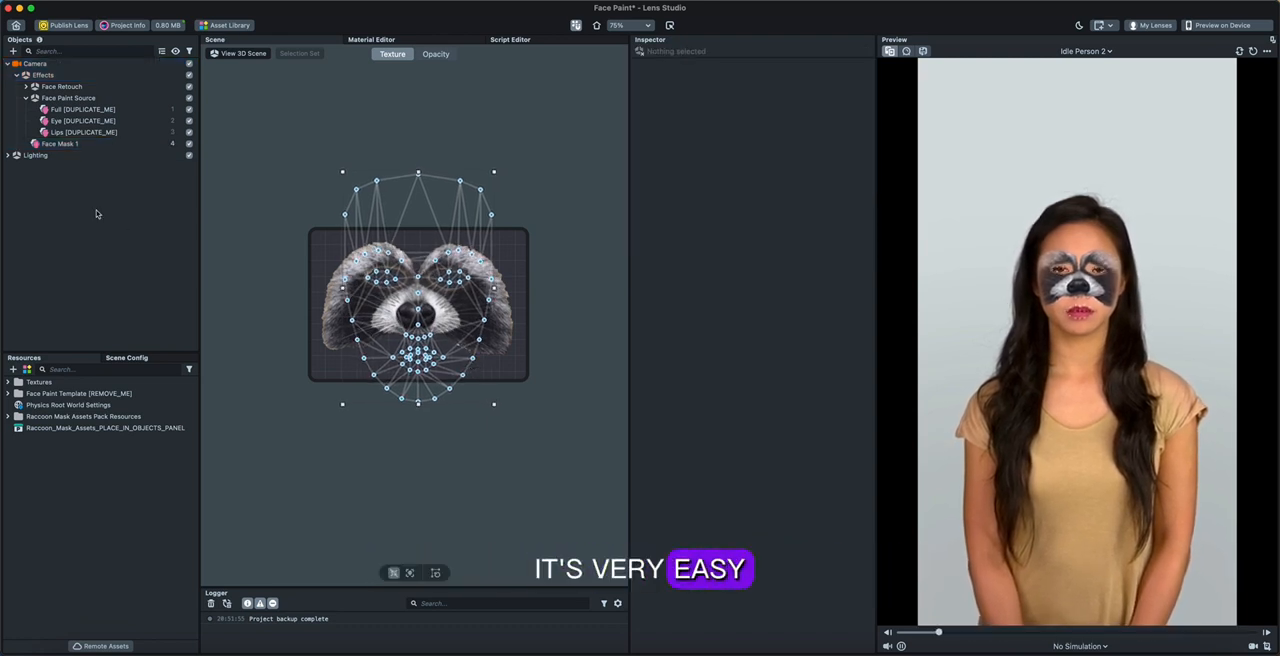
Step: Add a second Face Mask and give it the nose texture
{"action": "left_click", "coordinate": [60, 144]}
{"action": "type", "text": "face"}
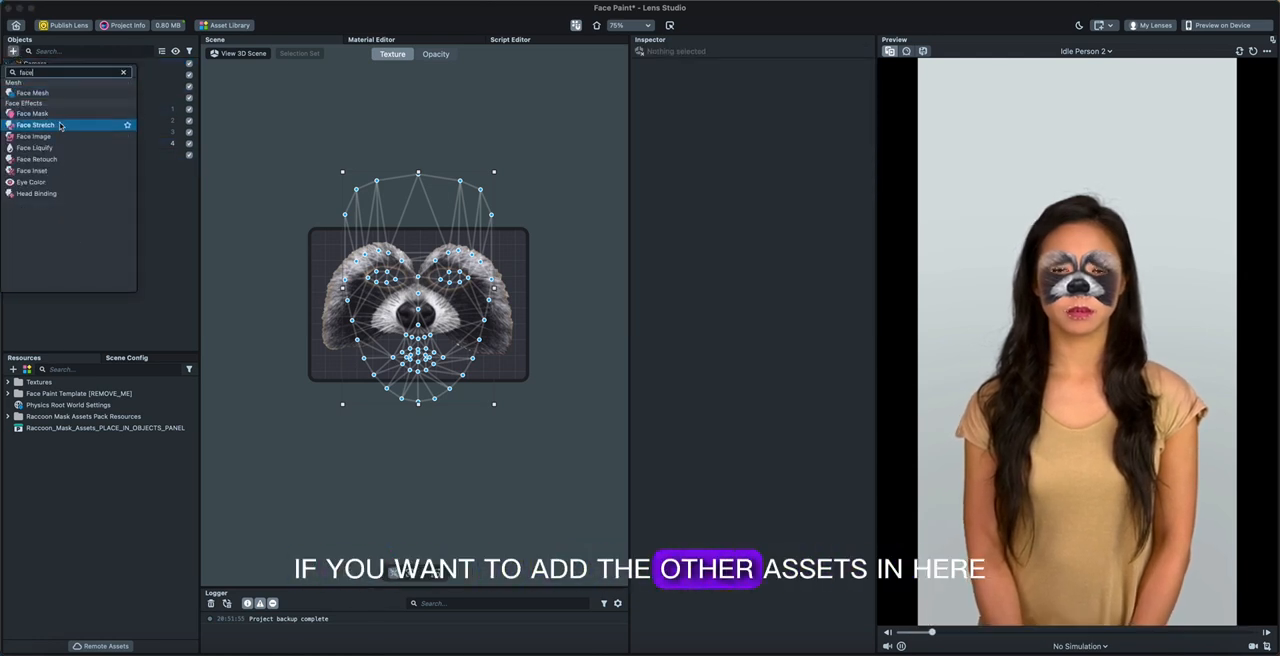
{"action": "left_click", "coordinate": [32, 112]}
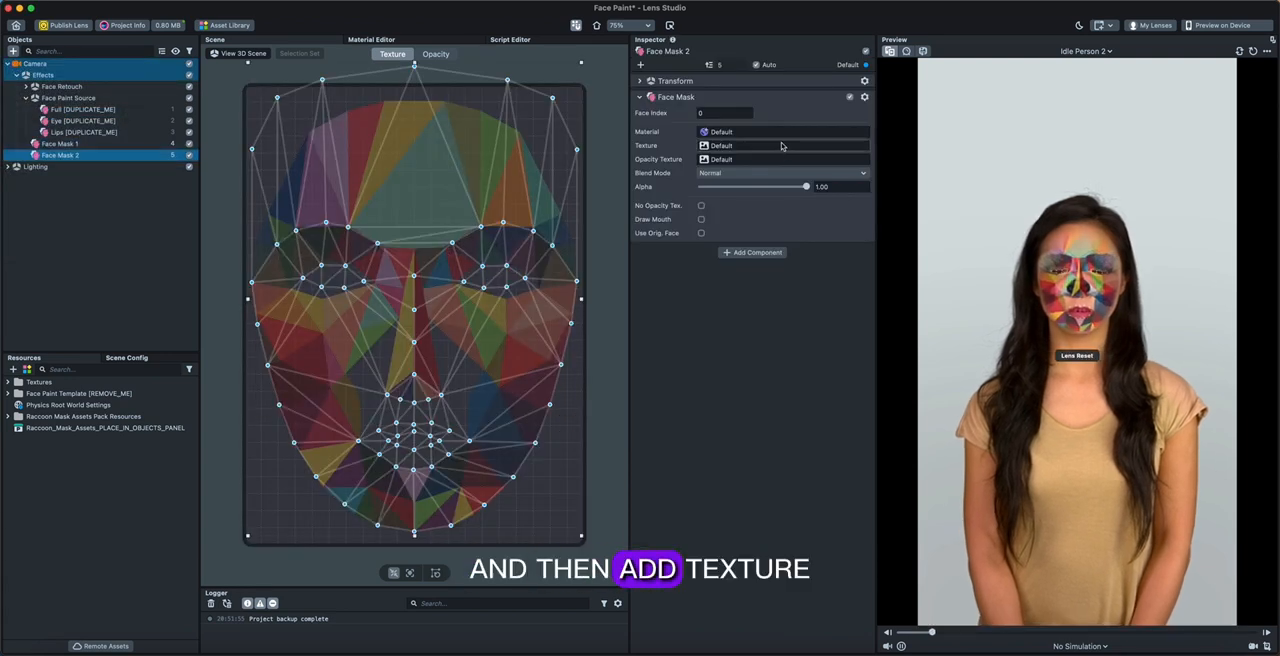
{"action": "left_click", "coordinate": [782, 144]}
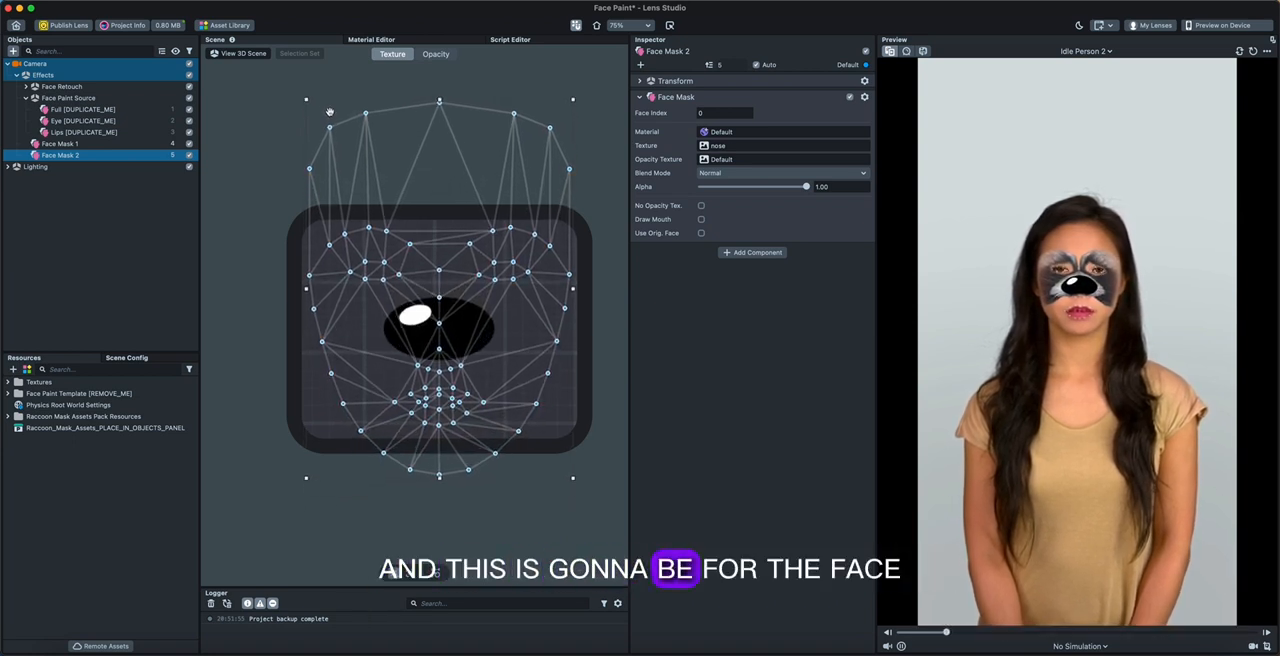
Step: Switch the preview person to Smile Person 1 to see both masks
{"action": "left_click", "coordinate": [1084, 52]}
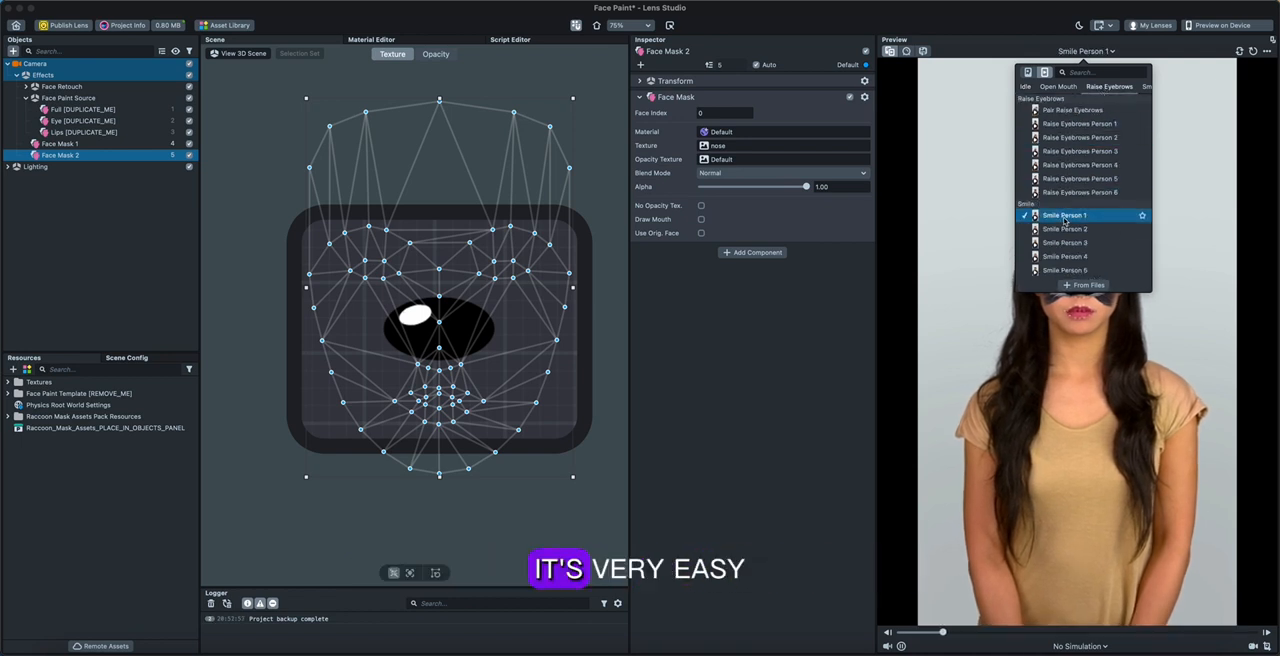
{"action": "left_click", "coordinate": [1064, 216]}
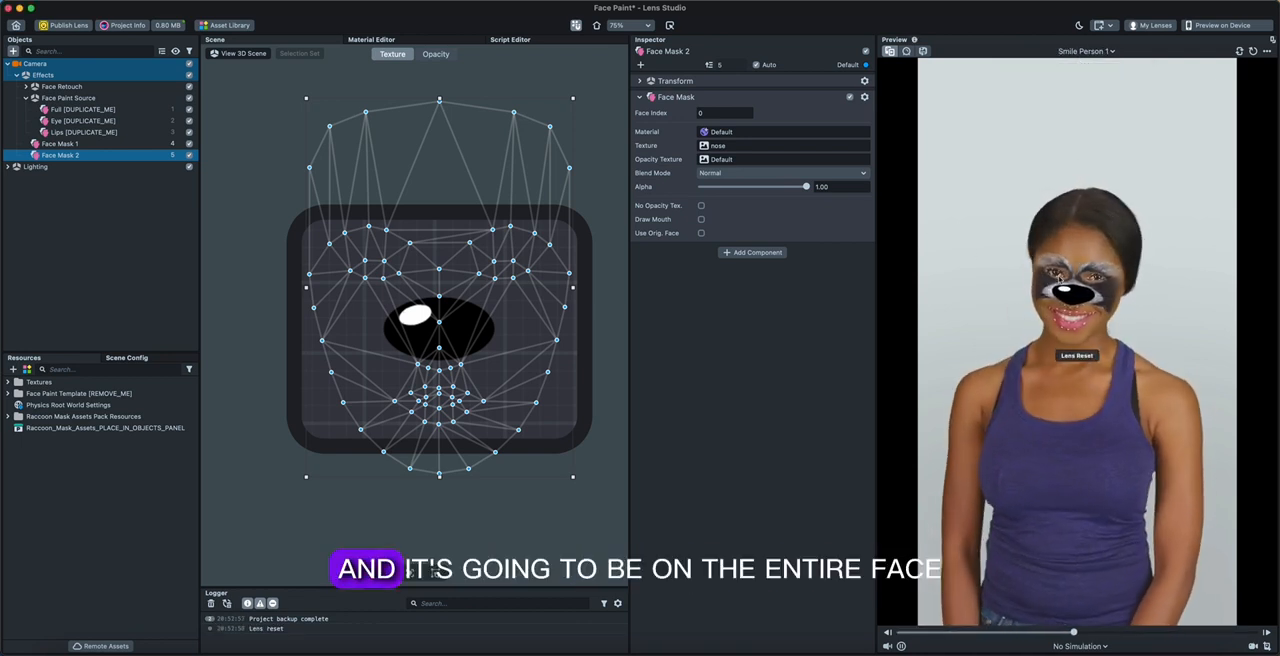